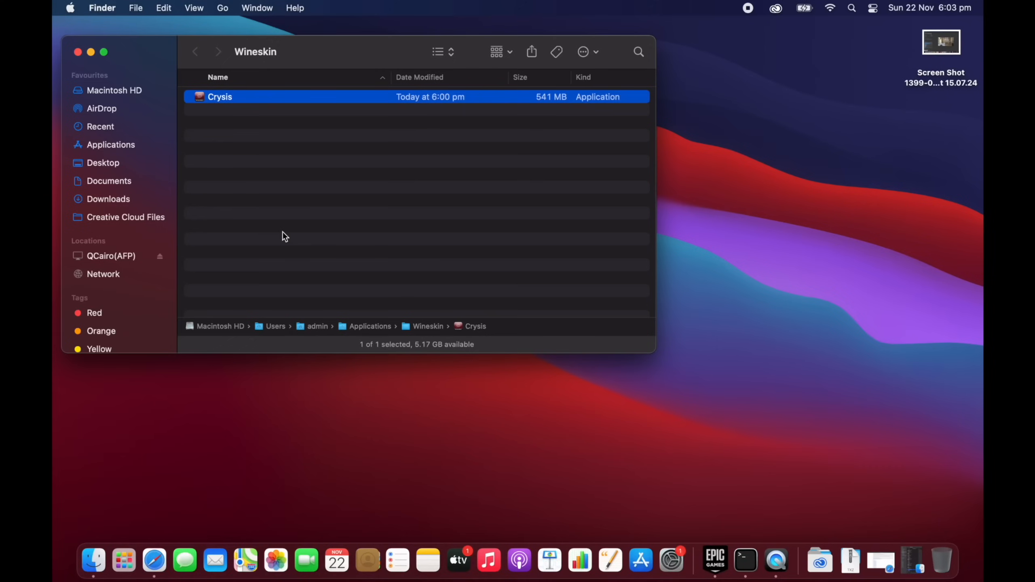
mouse_move(264, 332)
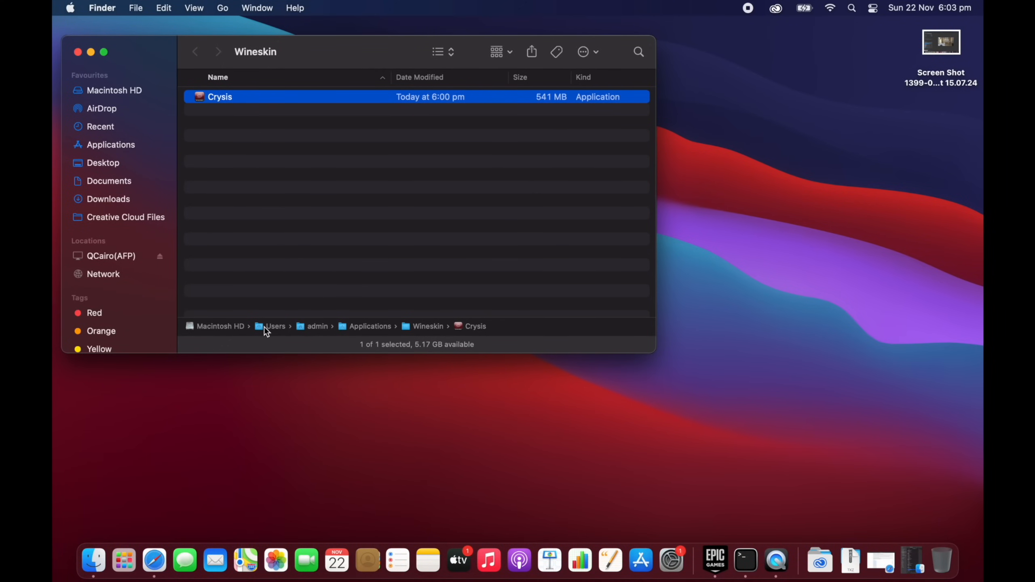
mouse_move(427, 330)
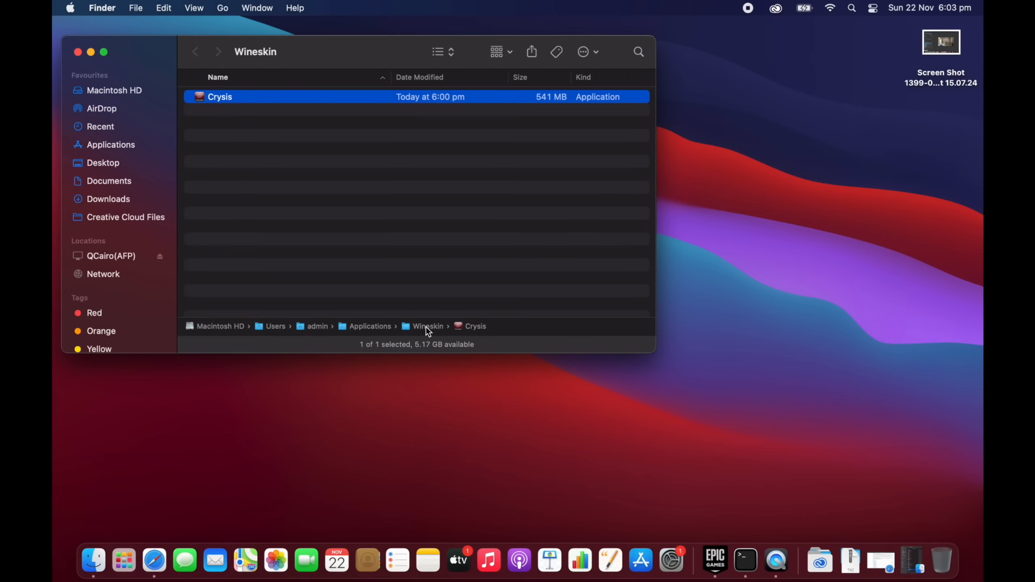
Open the Crysis app's package contents and launch its Wineskin tool to reach the Installer
right_click(220, 96)
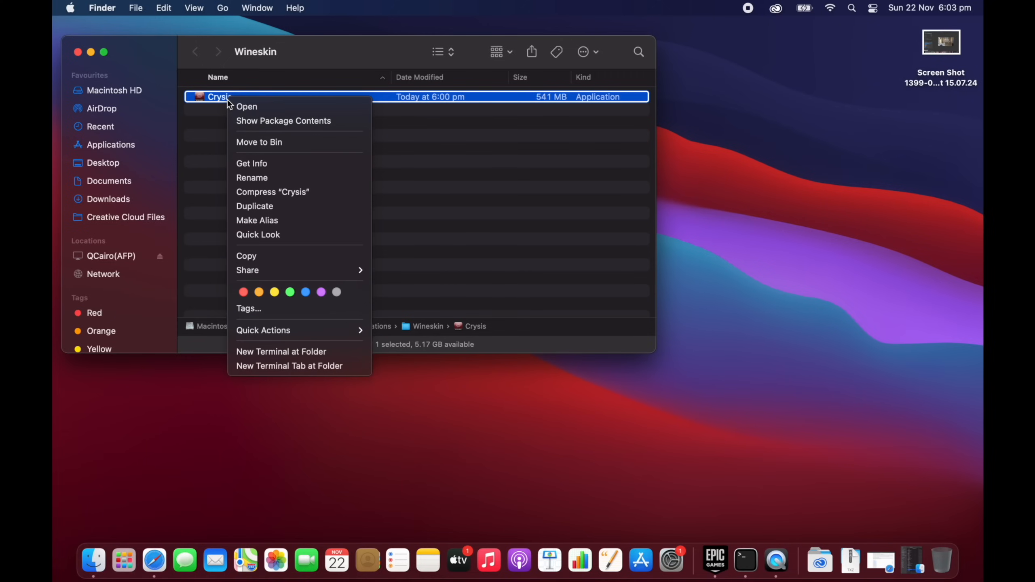
mouse_move(284, 121)
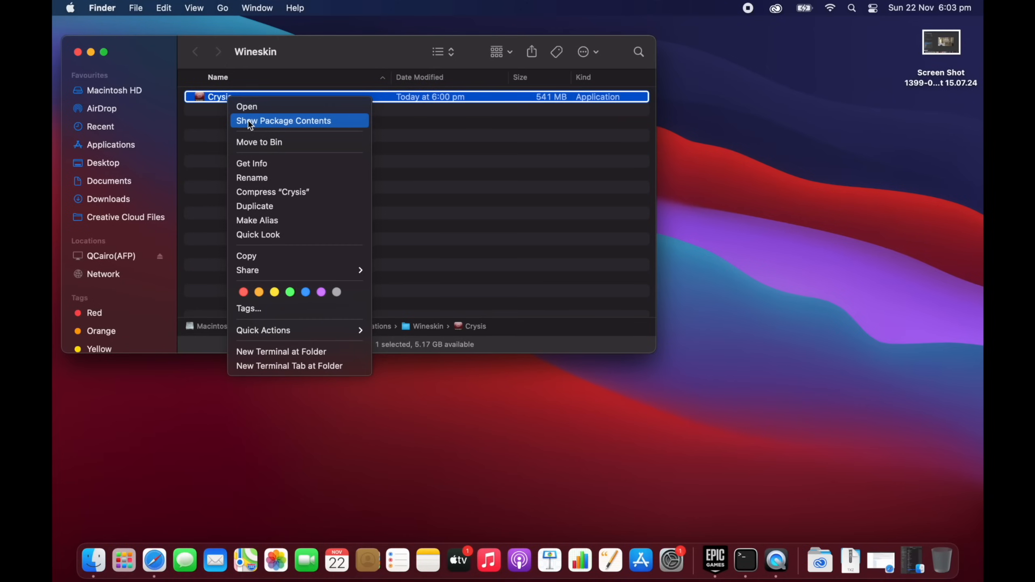
click(283, 120)
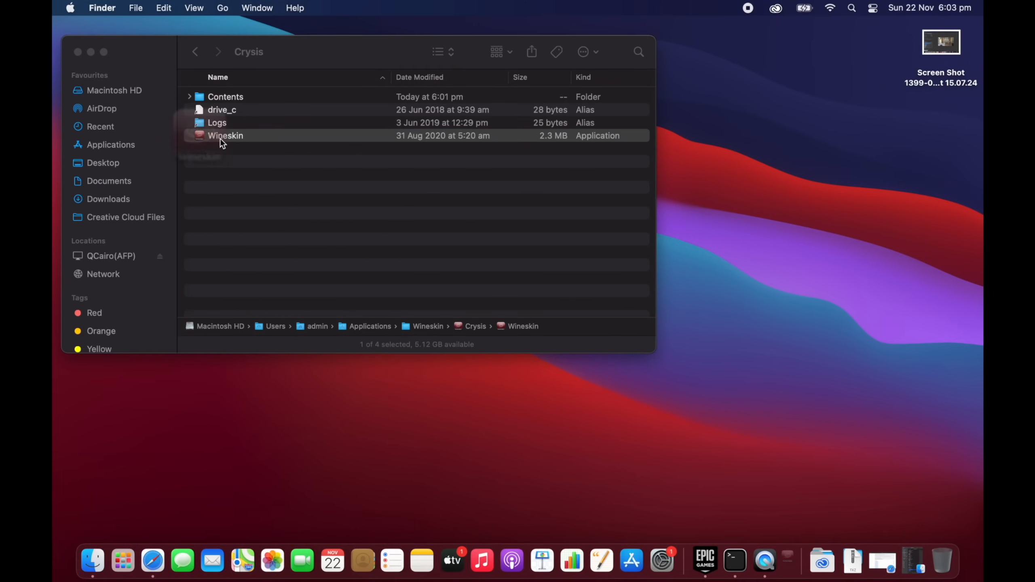
double_click(225, 136)
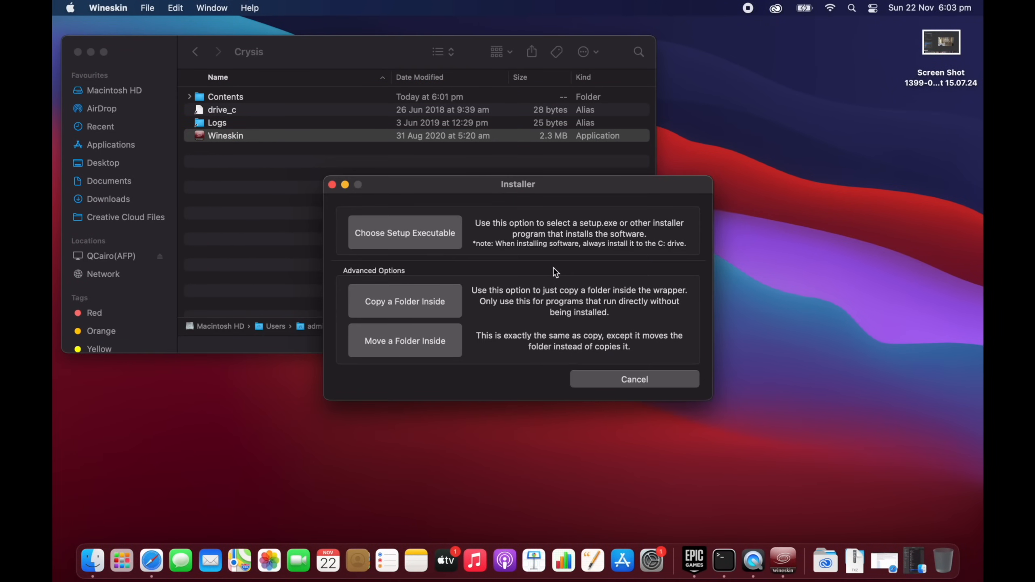